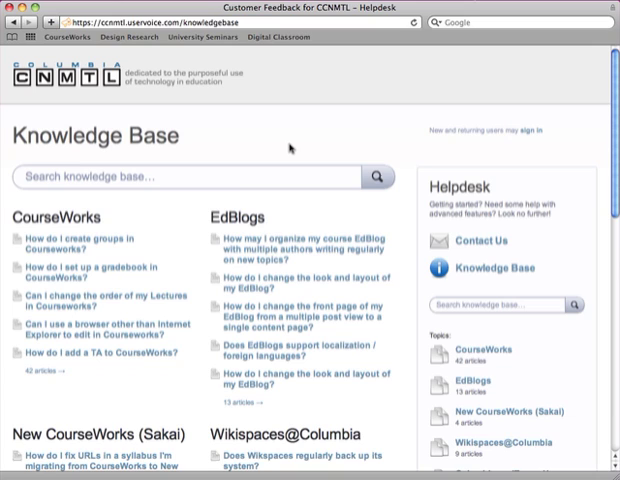
pyautogui.moveTo(531, 131)
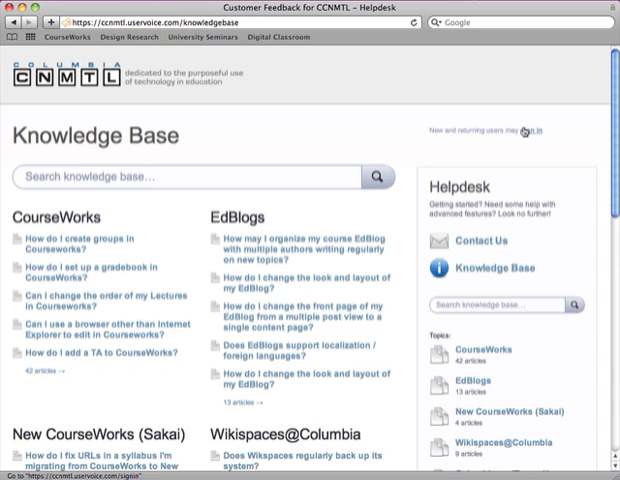
# Sign in from the public Knowledge Base page to reach the admin console
pyautogui.click(530, 131)
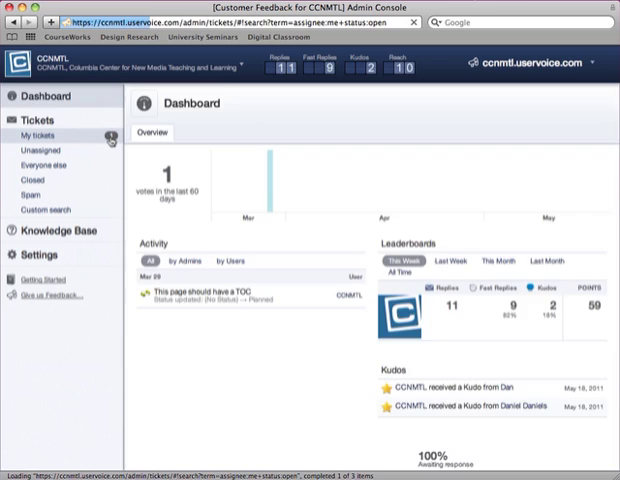
pyautogui.click(42, 132)
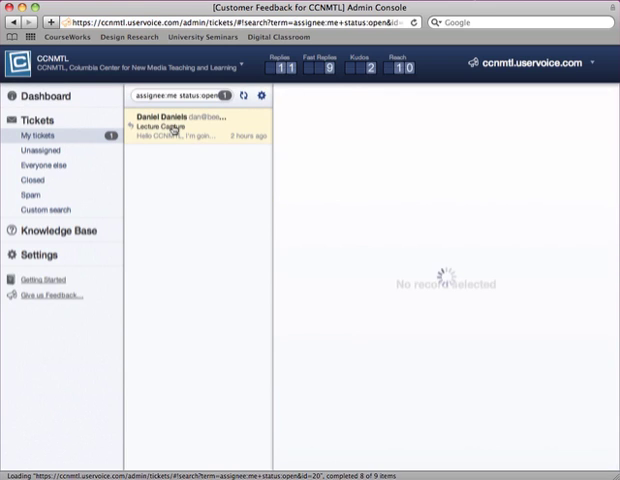
pyautogui.click(190, 130)
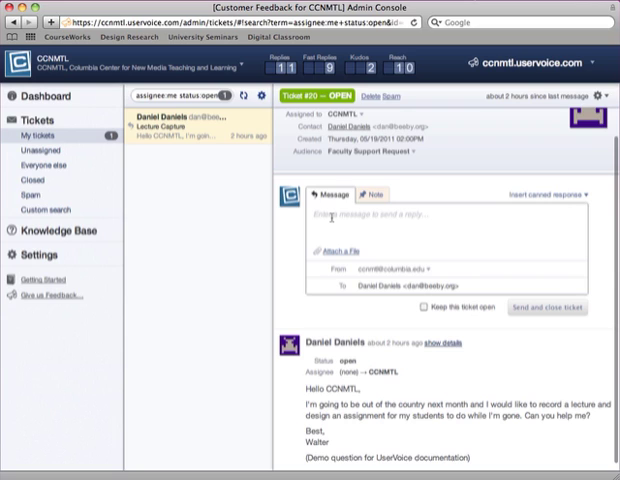
pyautogui.click(546, 194)
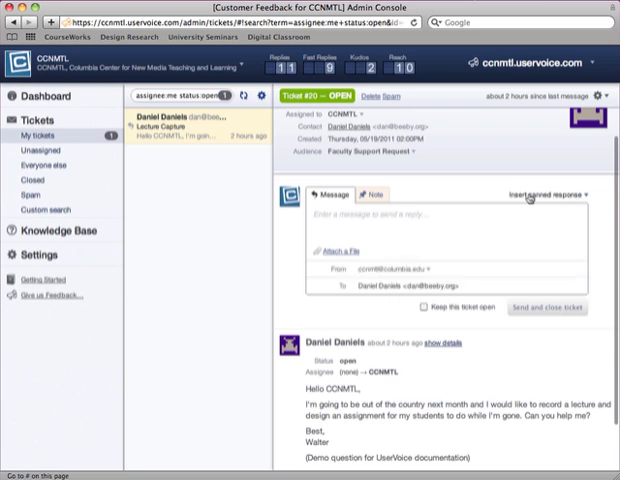
# Search canned responses for 'lecture cap', then dismiss the picker without inserting one
pyautogui.click(548, 194)
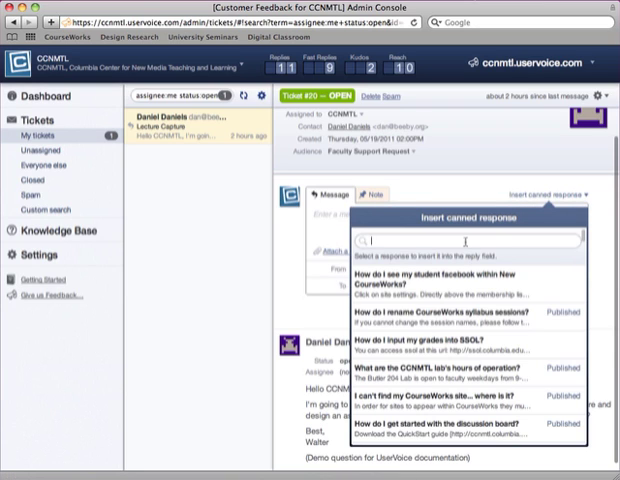
pyautogui.write('ie')
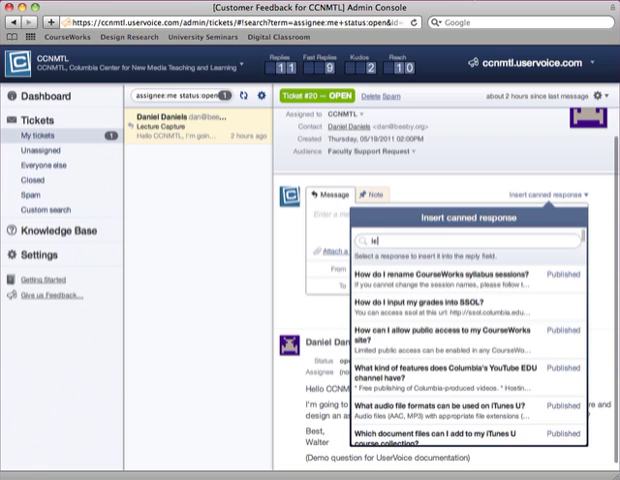
pyautogui.write('lecture cap')
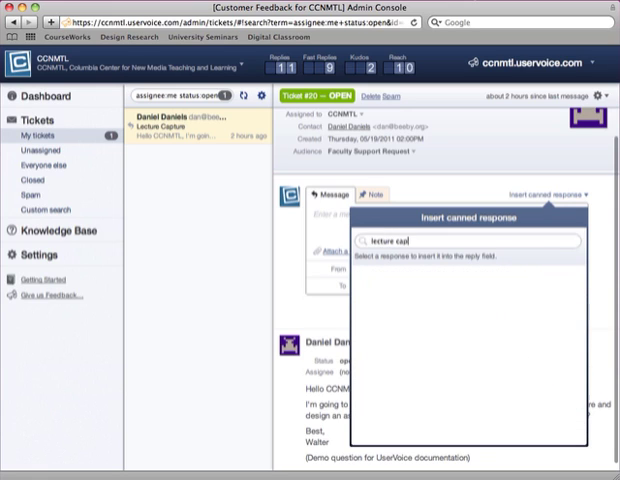
pyautogui.press('backspace')
pyautogui.write('record')
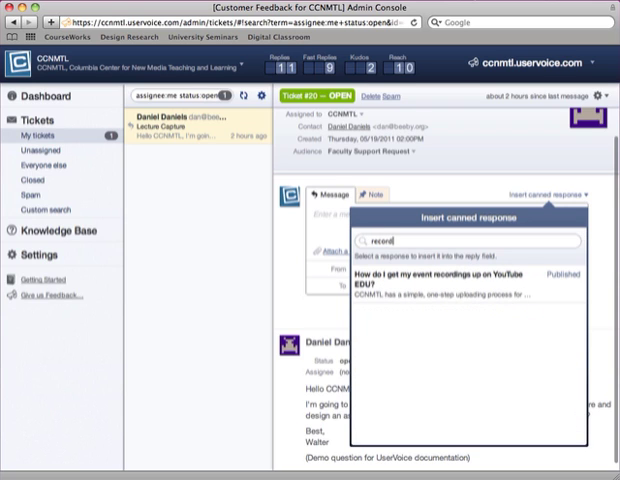
pyautogui.press('Backspace')
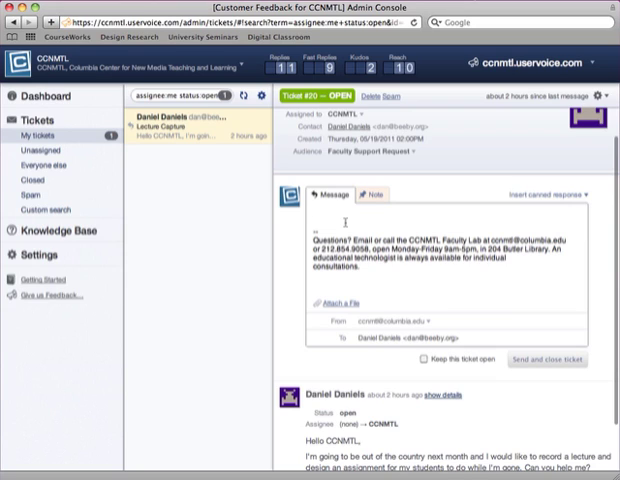
# Write the lecture capture answer from 'Dear Walter' to the sign-off 'Best, Dan'
pyautogui.write('Dear Walter,')
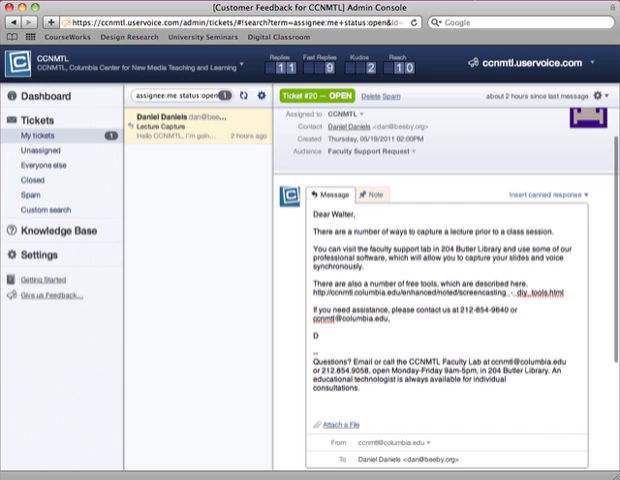
pyautogui.write('Best,')
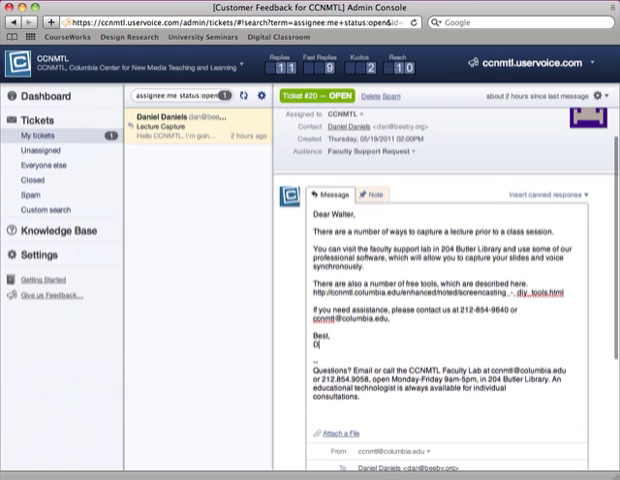
pyautogui.write('an')
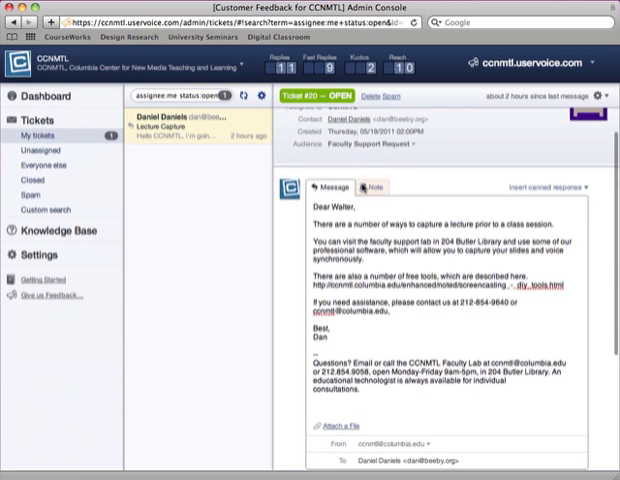
pyautogui.scroll(-3)
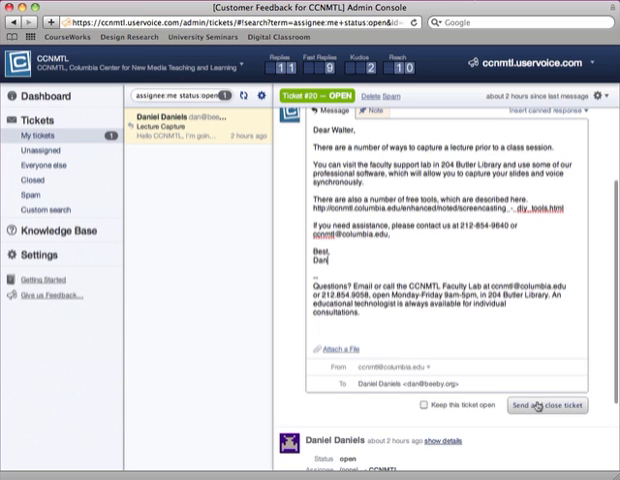
# Send the reply, close ticket #20, and add a staff note about the 5/22 response
pyautogui.click(548, 405)
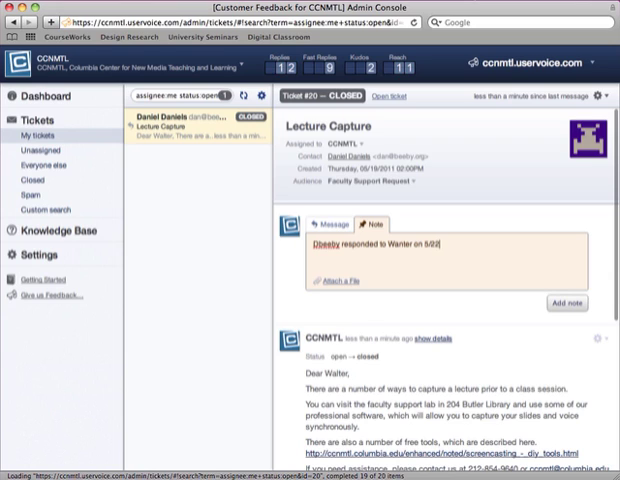
pyautogui.click(561, 304)
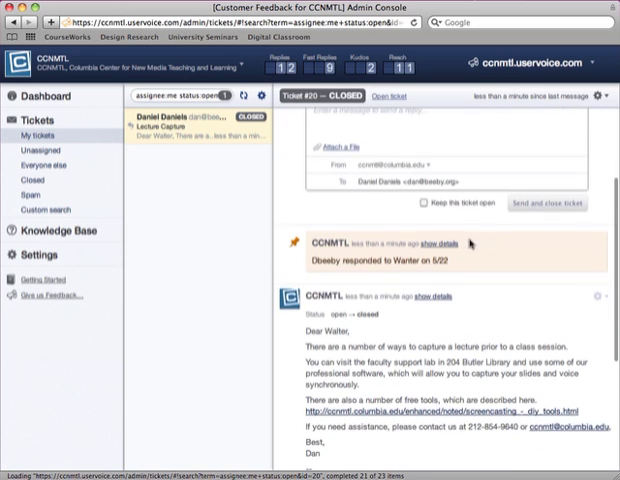
pyautogui.scroll(-3)
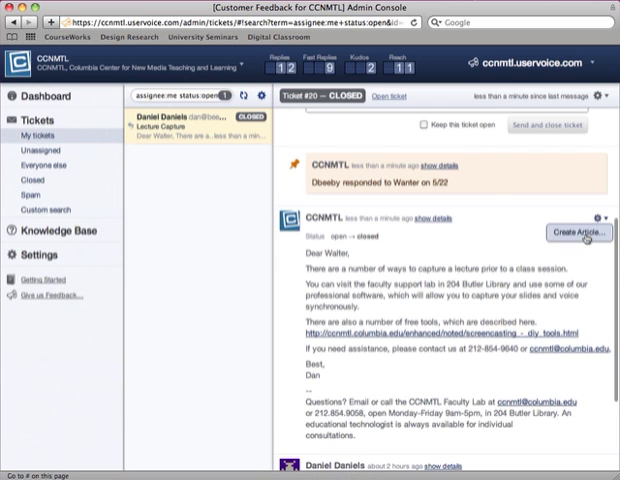
# Create an unpublished article 'How do I do a lecture capture prior to a class session?' from the reply
pyautogui.click(581, 233)
pyautogui.write('How do I do a lecture capture prior to a clas')
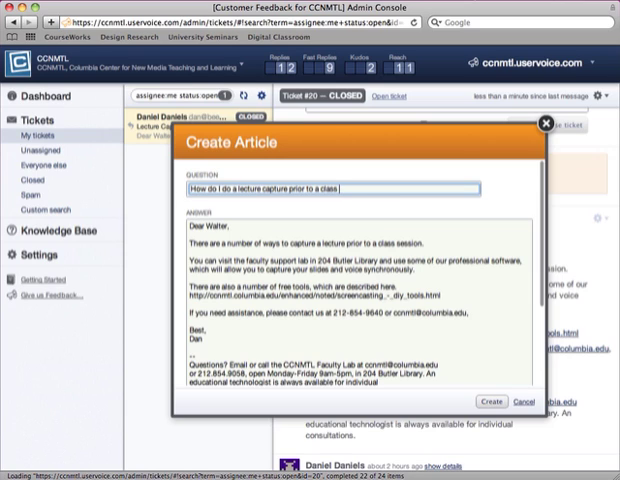
pyautogui.write('session?')
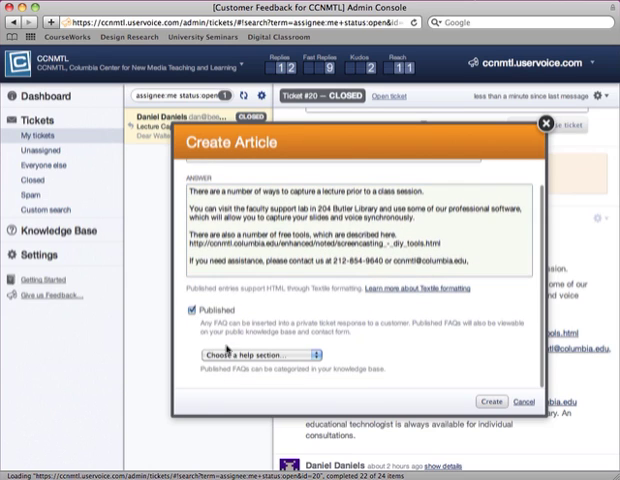
pyautogui.click(258, 356)
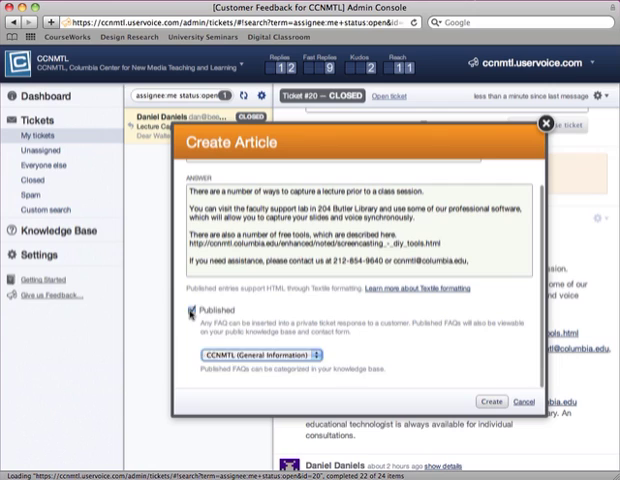
pyautogui.click(191, 310)
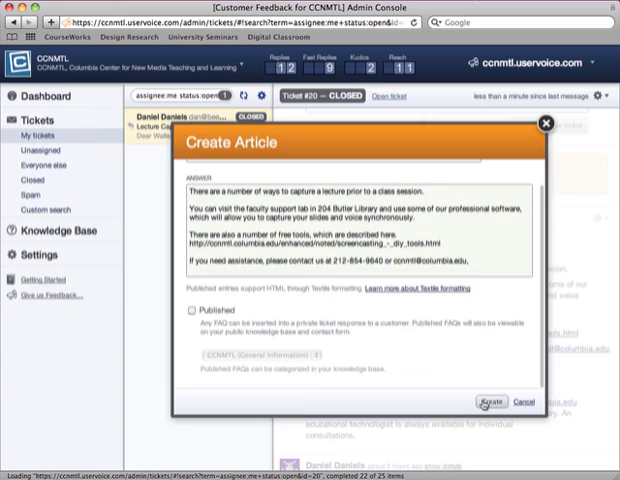
pyautogui.click(484, 402)
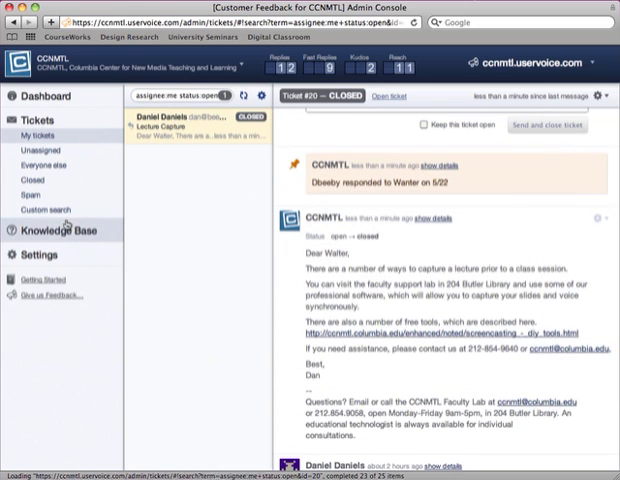
# Open the new private lecture capture article from the Knowledge Base list
pyautogui.click(62, 230)
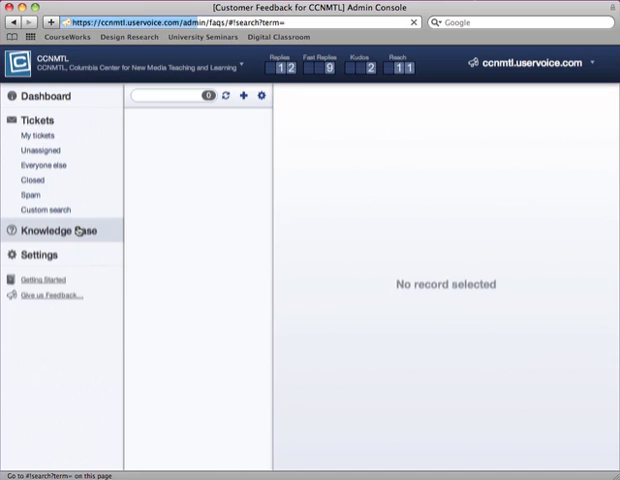
pyautogui.click(61, 231)
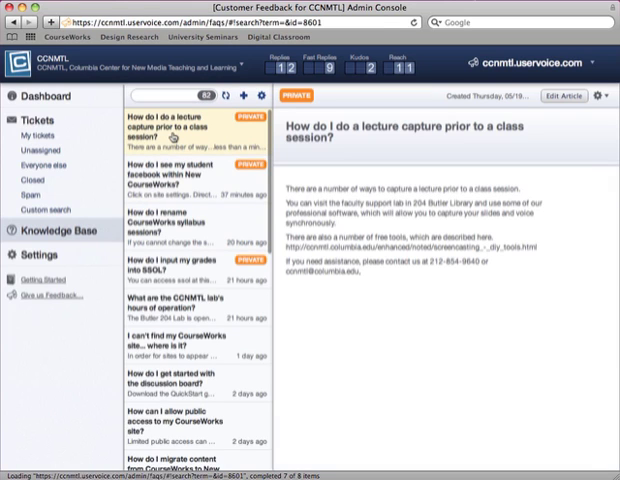